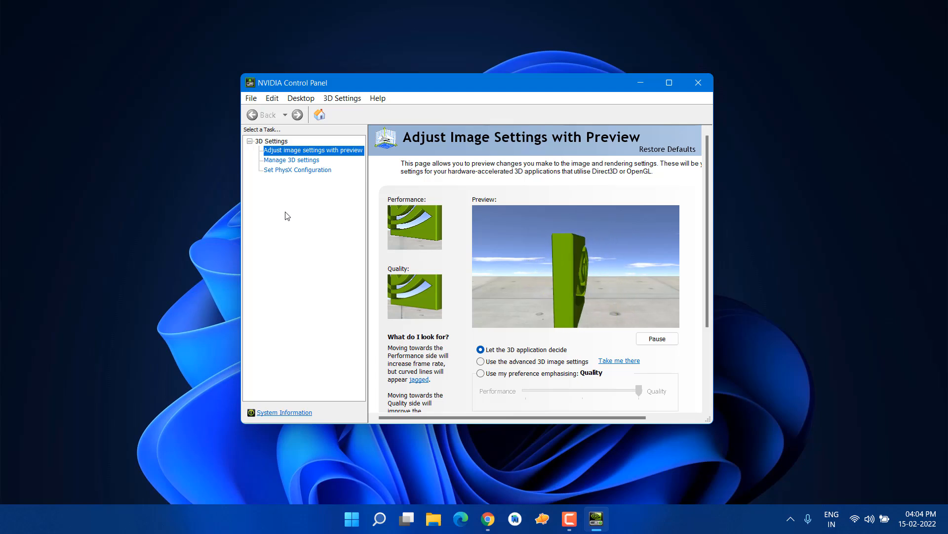
Close the NVIDIA Control Panel window to return to the desktop
left_click(698, 82)
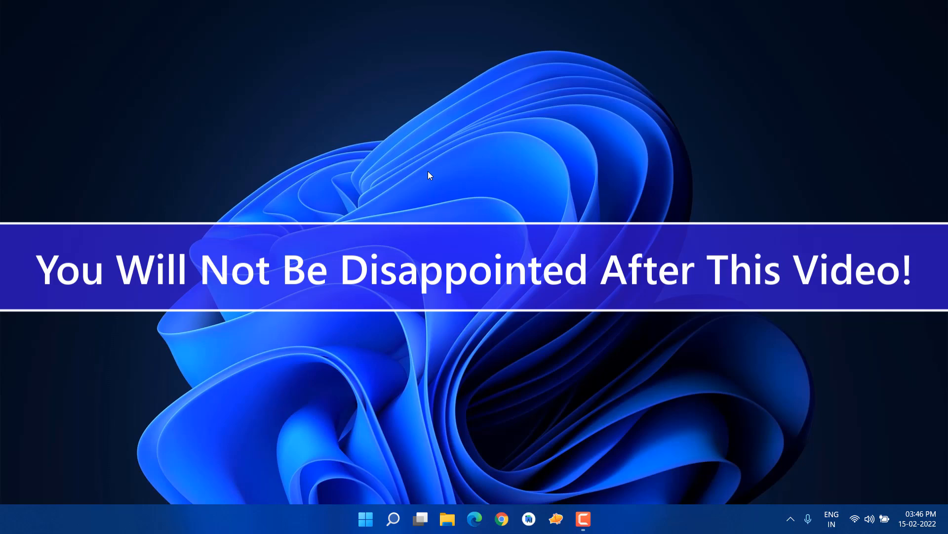
mouse_move(391, 416)
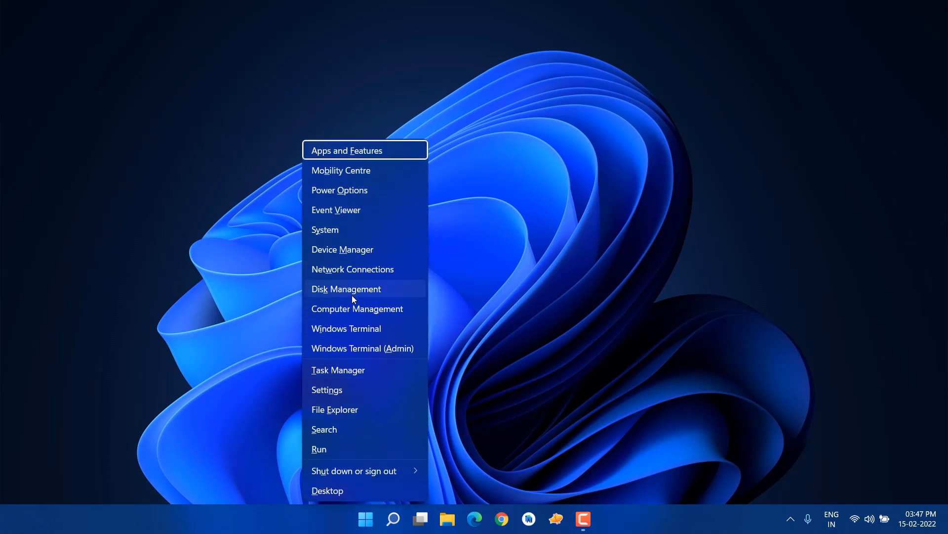
View NVIDIA GeForce 920M under Display adapters in Device Manager
left_click(343, 249)
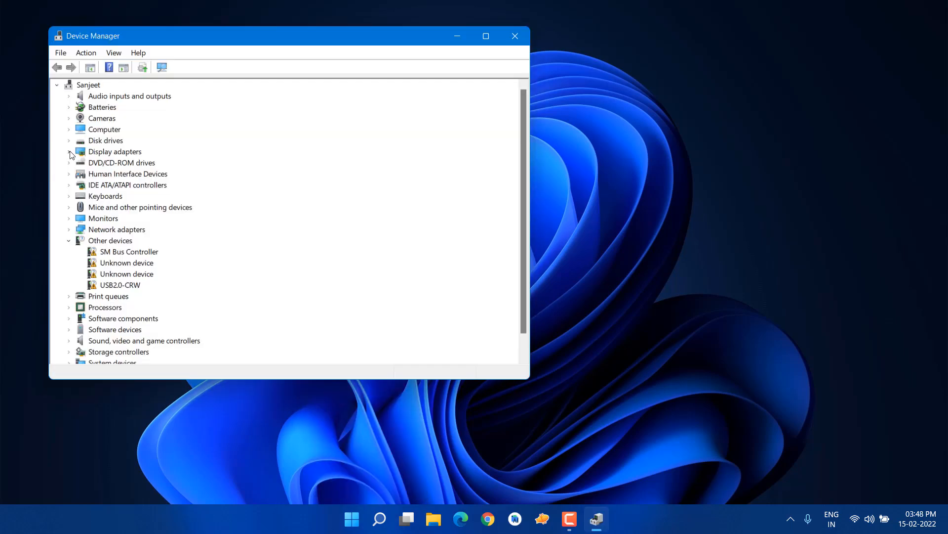
left_click(68, 151)
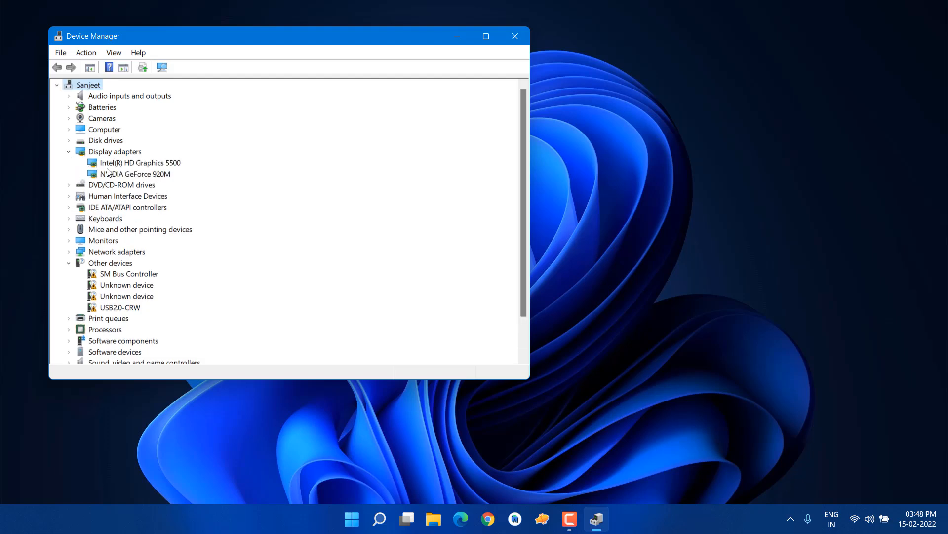
left_click(136, 174)
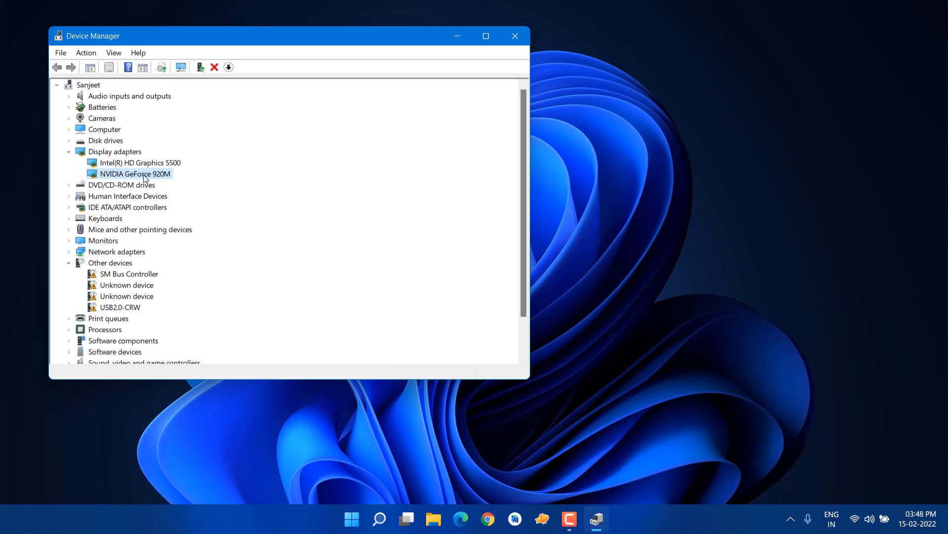
mouse_move(171, 180)
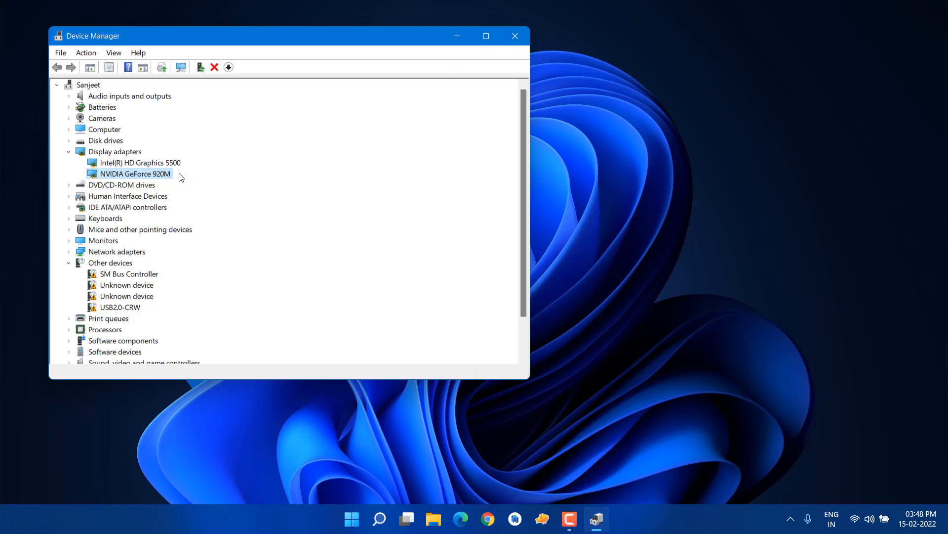
mouse_move(254, 169)
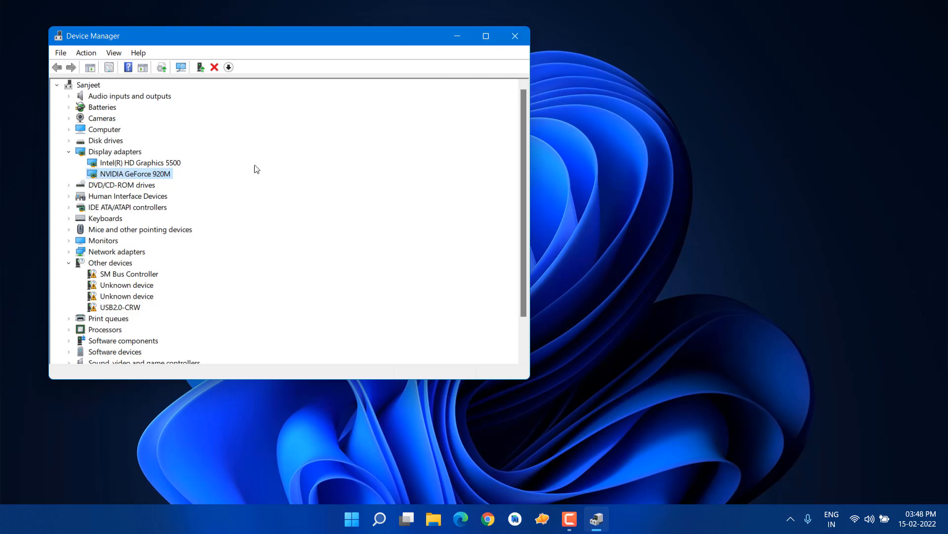
mouse_move(409, 102)
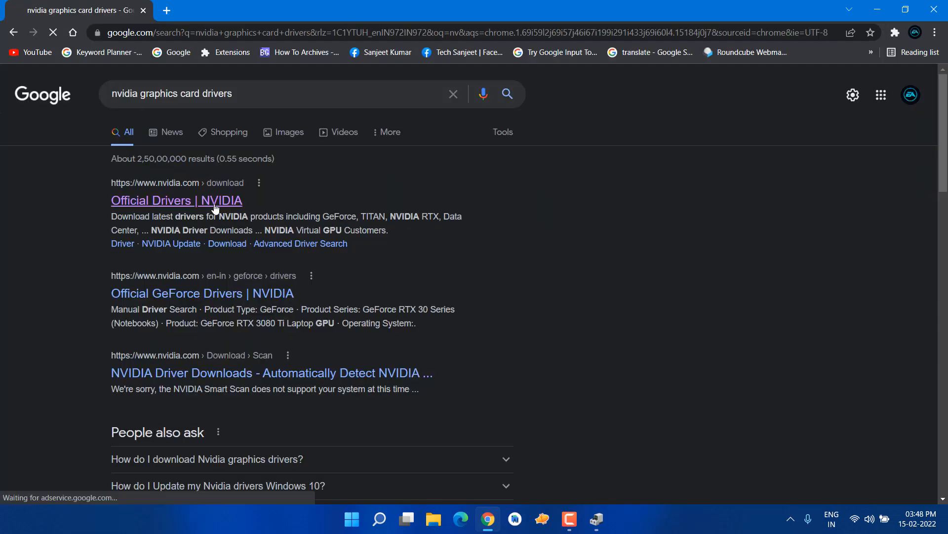
On NVIDIA's drivers page, select GeForce, GeForce 900M Series (Notebooks) and GeForce 920M
left_click(176, 200)
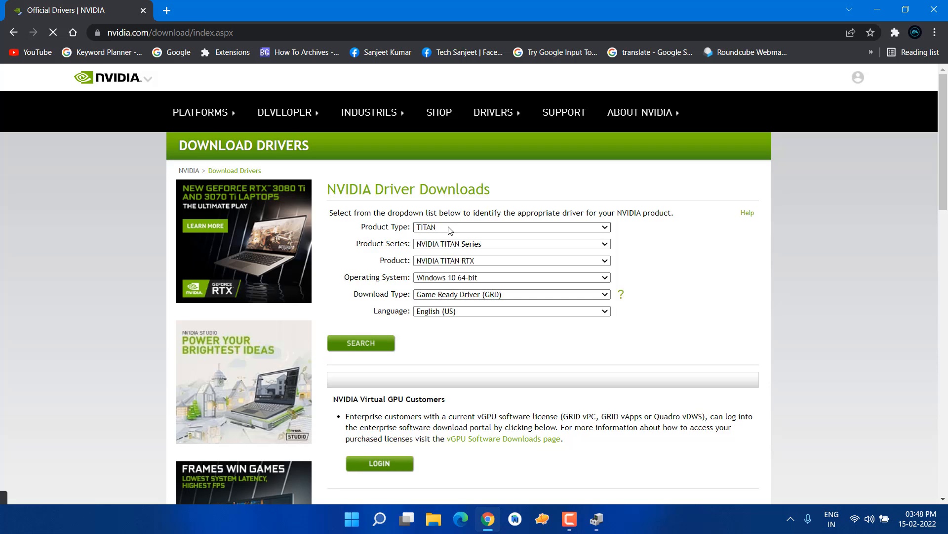
left_click(596, 519)
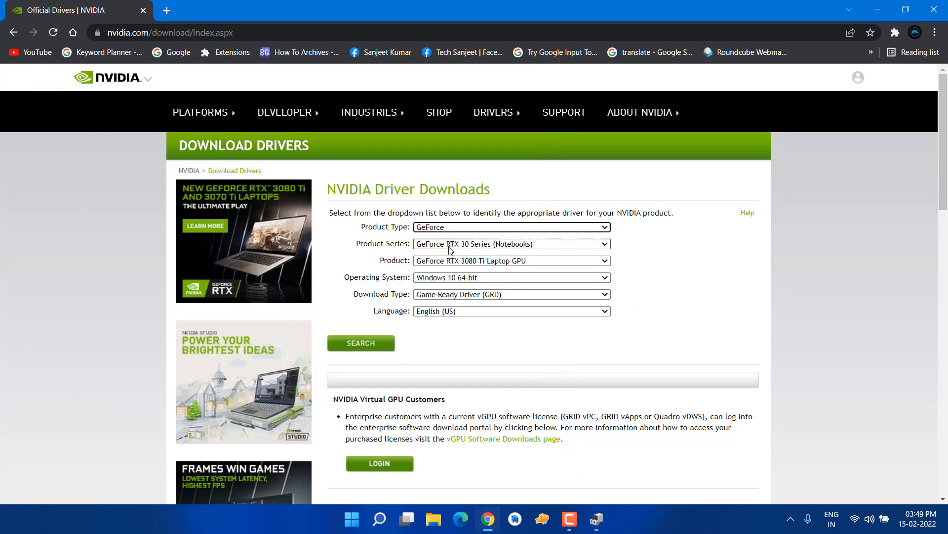
left_click(511, 227)
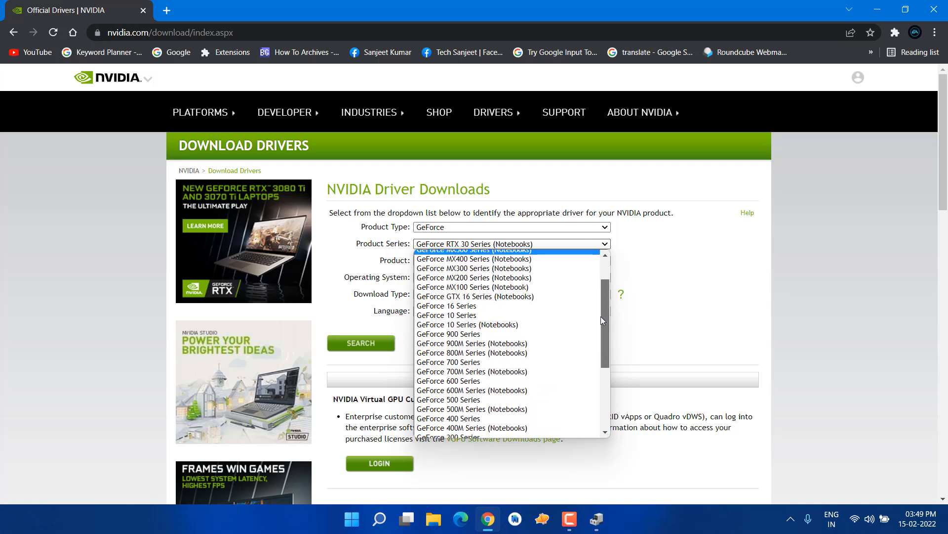
scroll("down", 3)
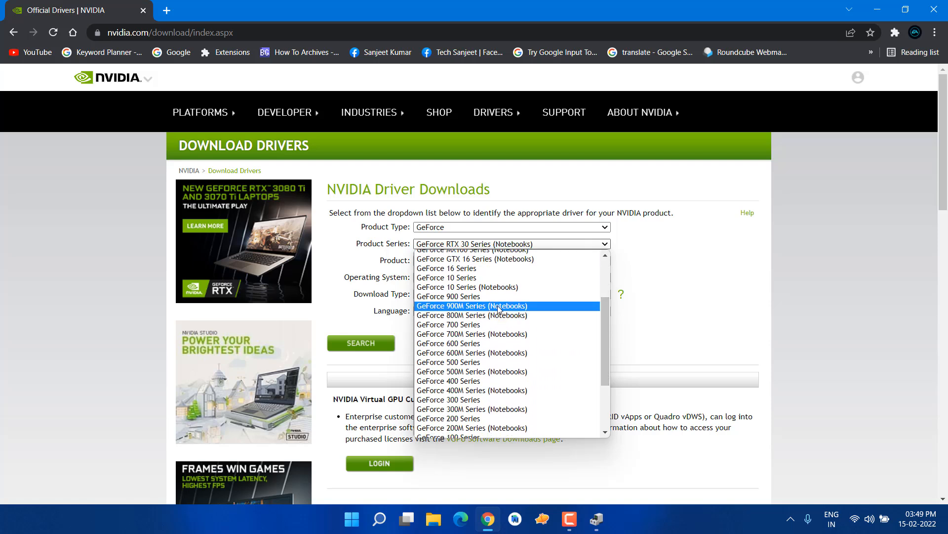
left_click(472, 305)
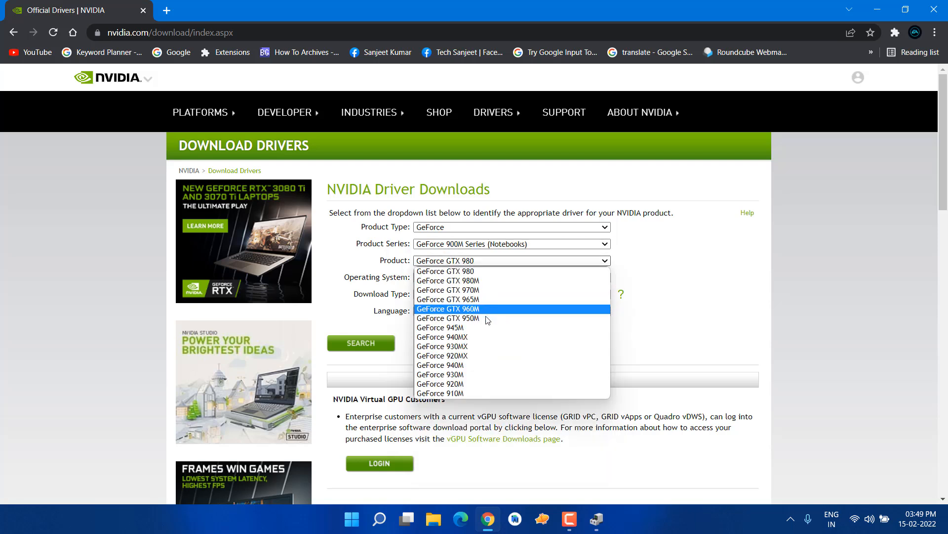
mouse_move(487, 327)
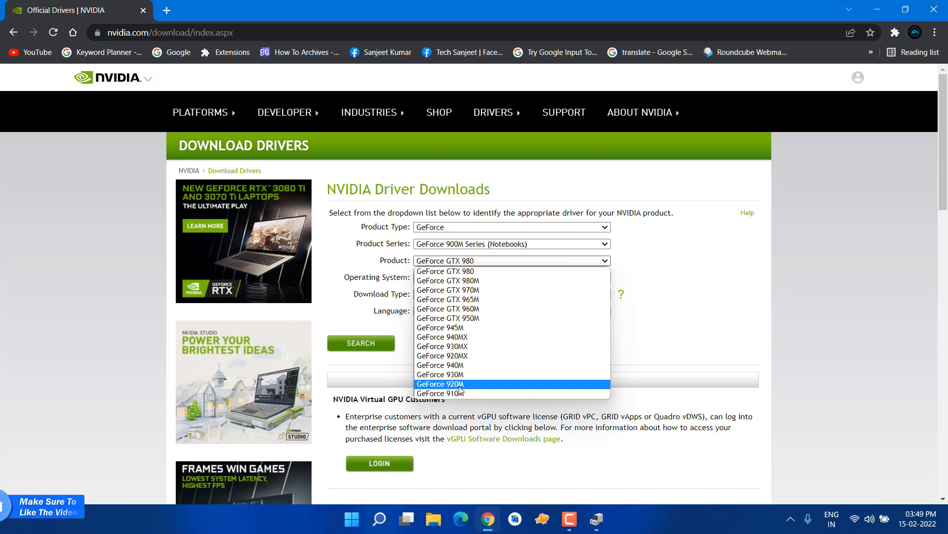
left_click(441, 383)
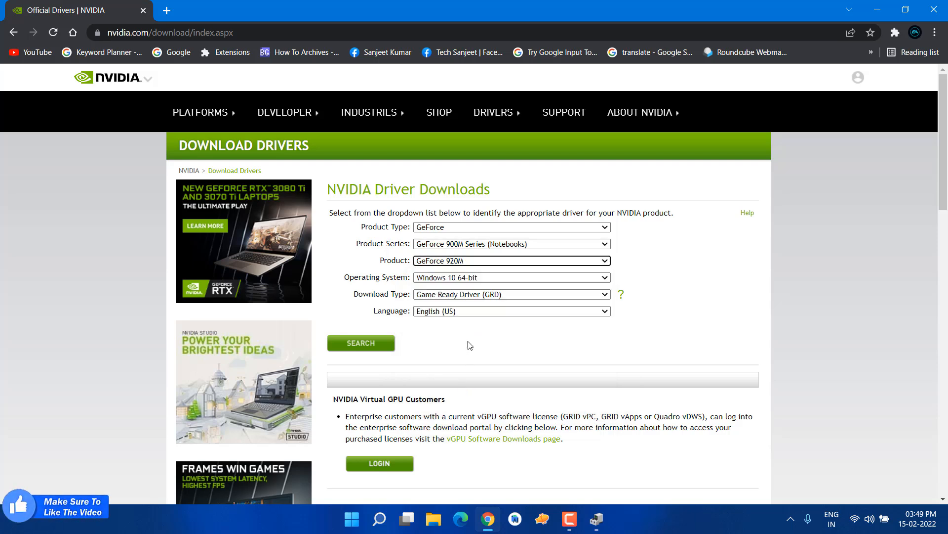
Keep Windows 10 64-bit and Game Ready Driver, then search for the matching driver
left_click(510, 276)
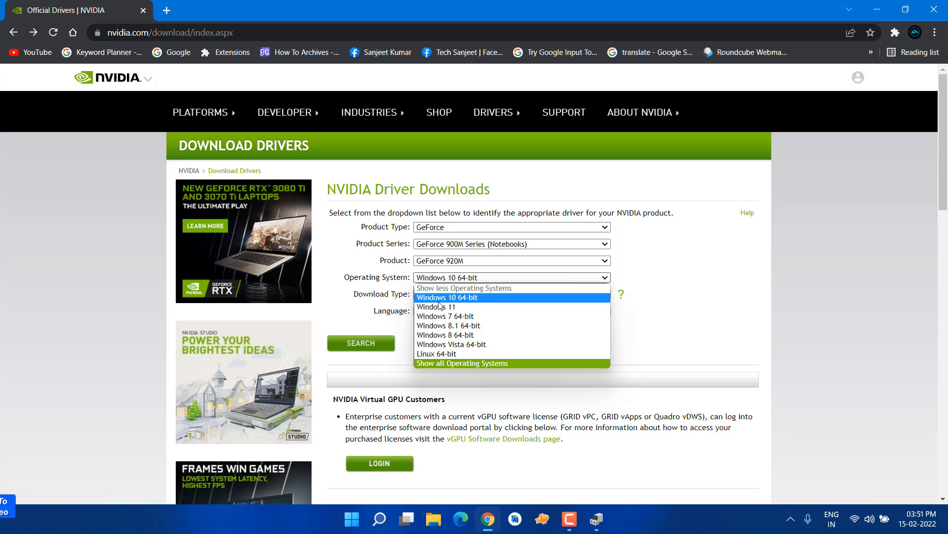
mouse_move(444, 316)
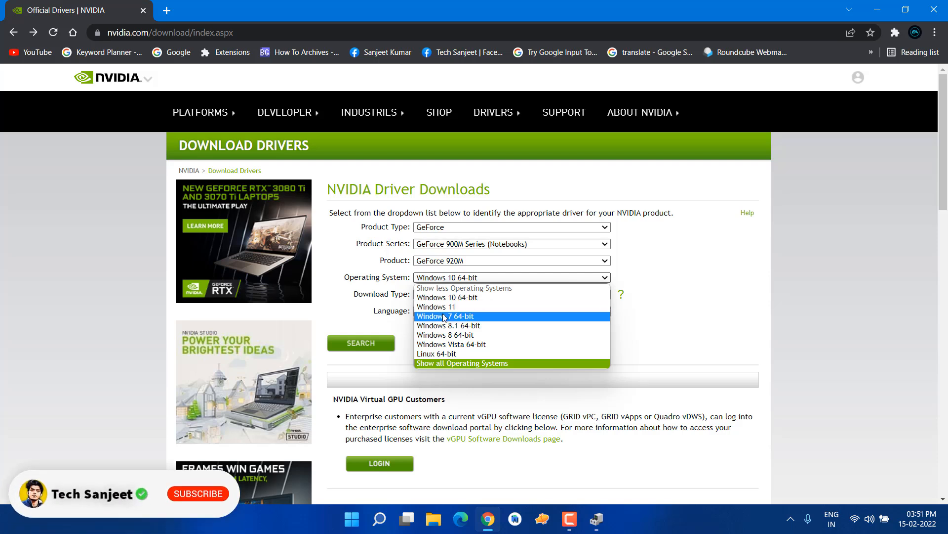
left_click(447, 297)
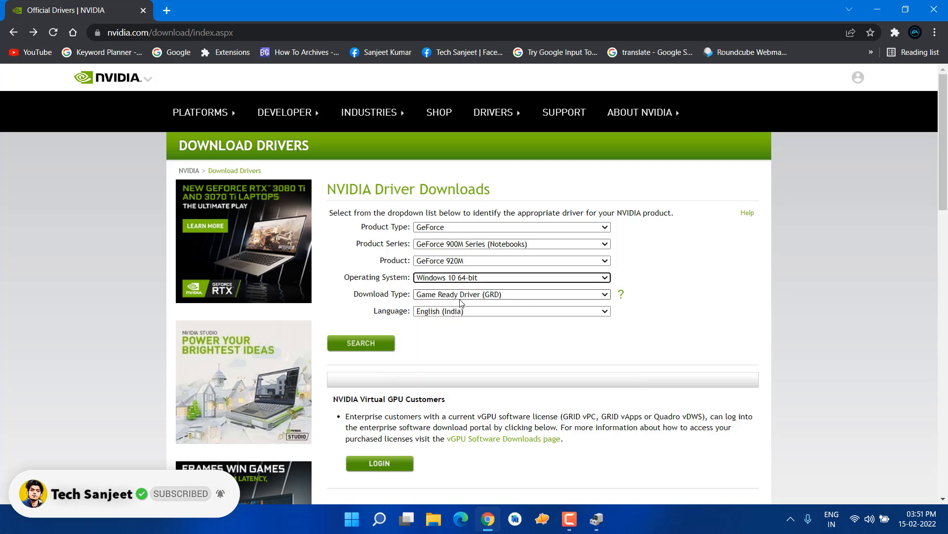
left_click(511, 294)
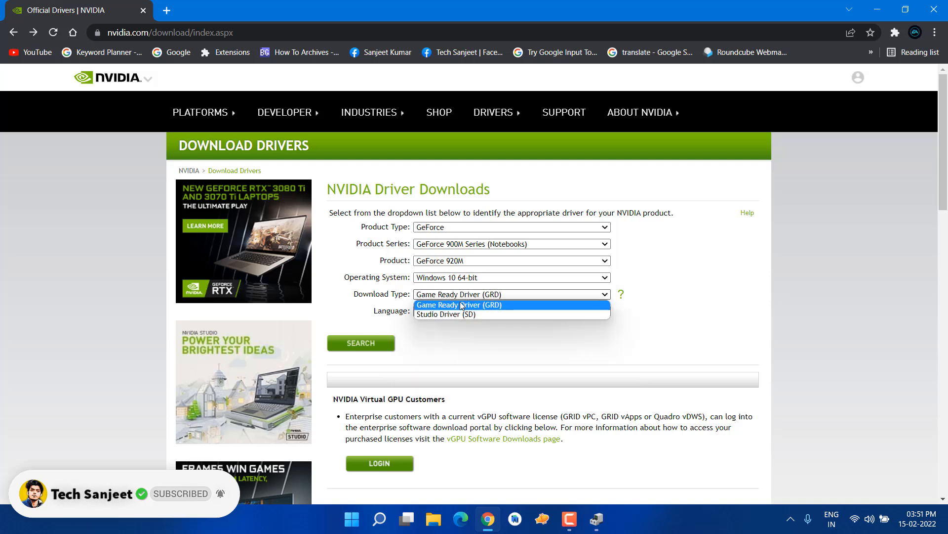
left_click(509, 311)
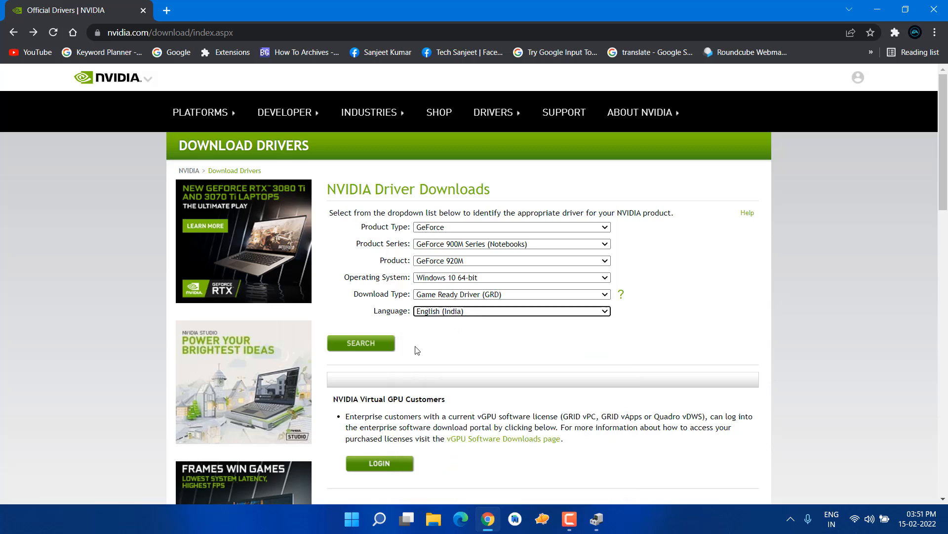
left_click(361, 342)
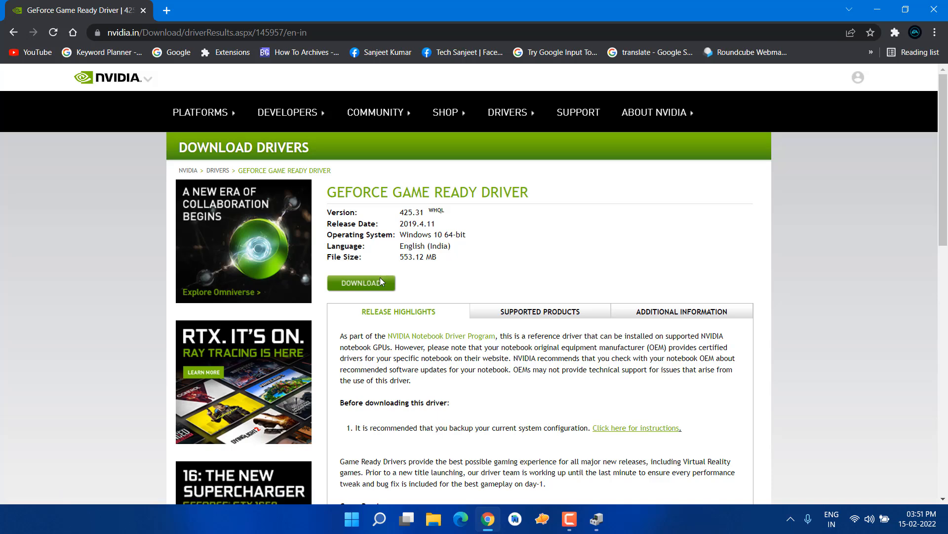
Download the GeForce Game Ready Driver 425.31 installer
left_click(361, 283)
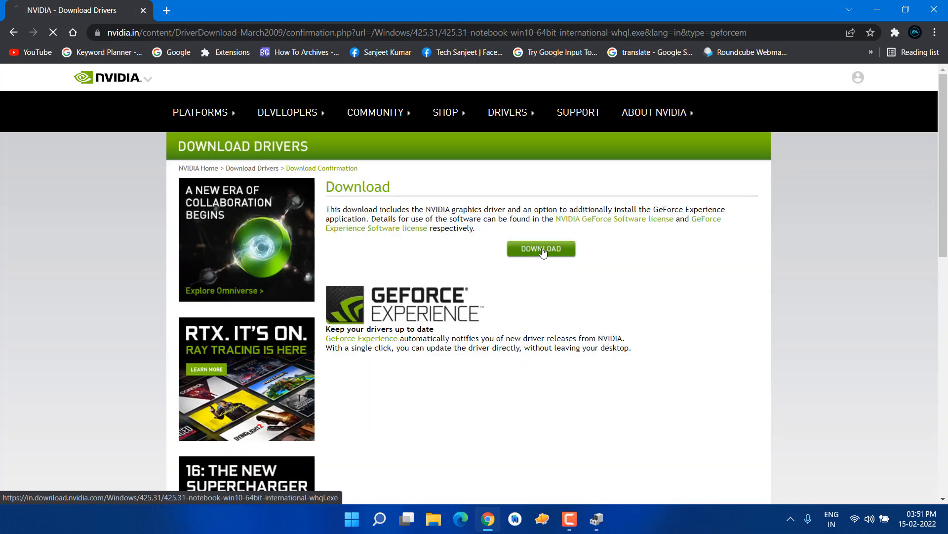
left_click(131, 486)
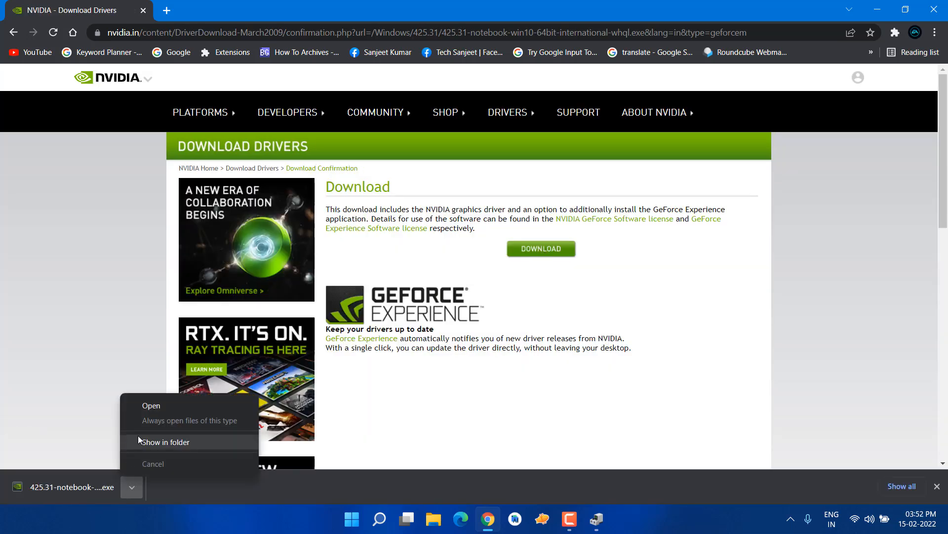
Install Graphics Driver 425.31 as driver only with Express options, default extraction folder
left_click(150, 405)
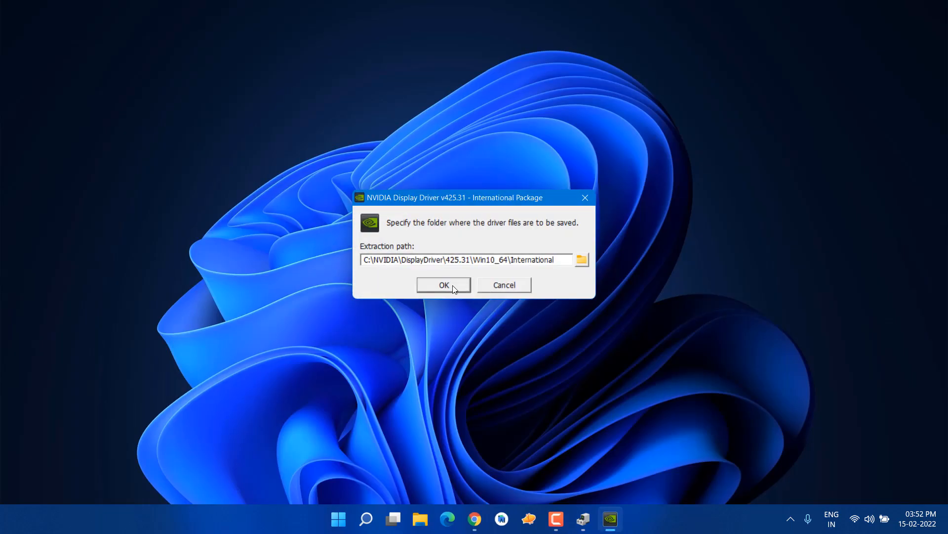
left_click(443, 285)
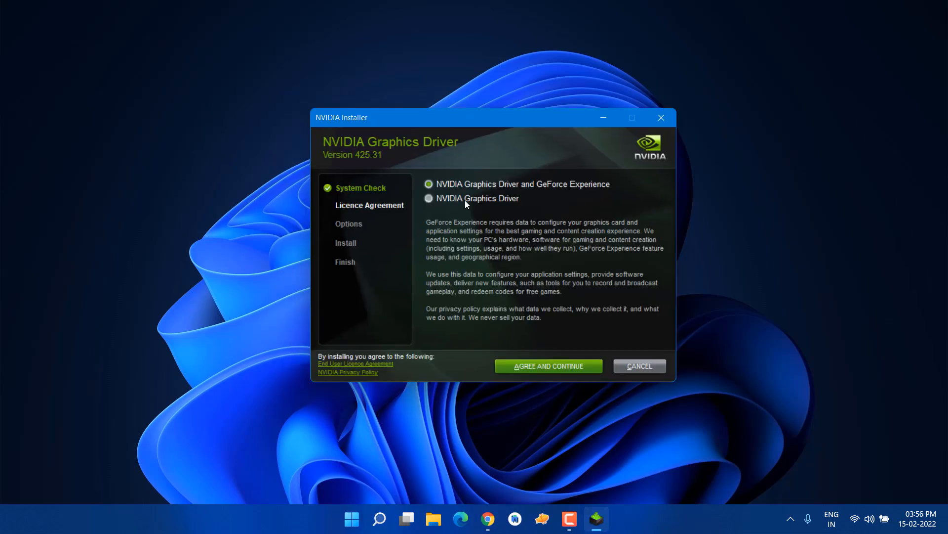
left_click(428, 199)
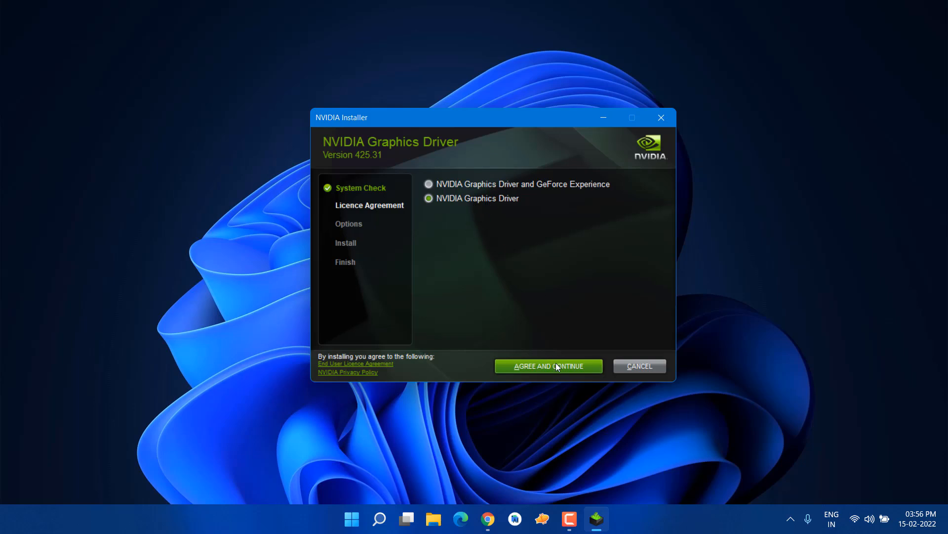
left_click(547, 366)
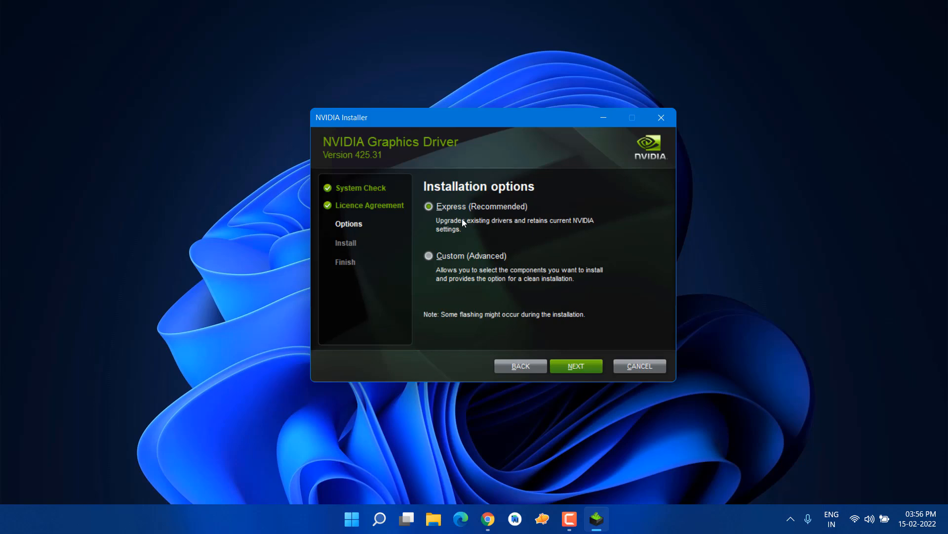
left_click(575, 365)
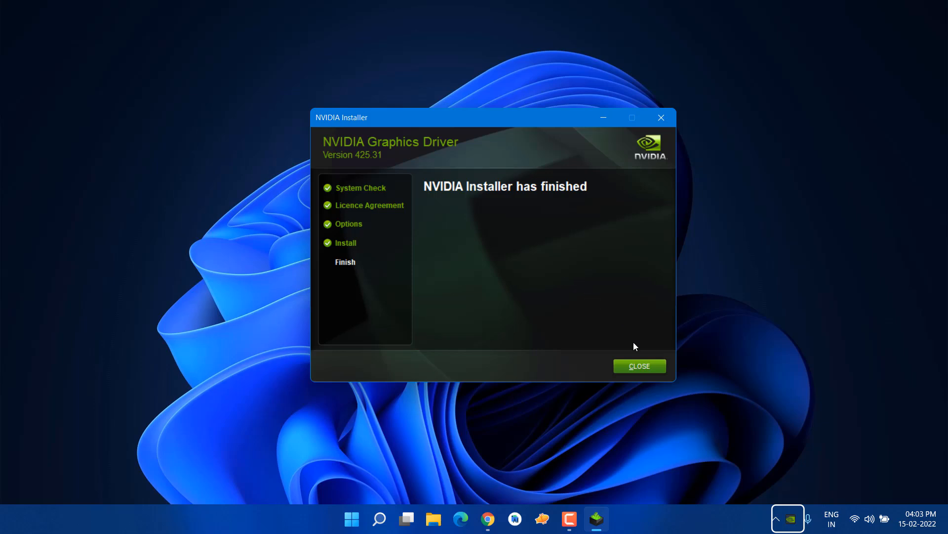
left_click(639, 366)
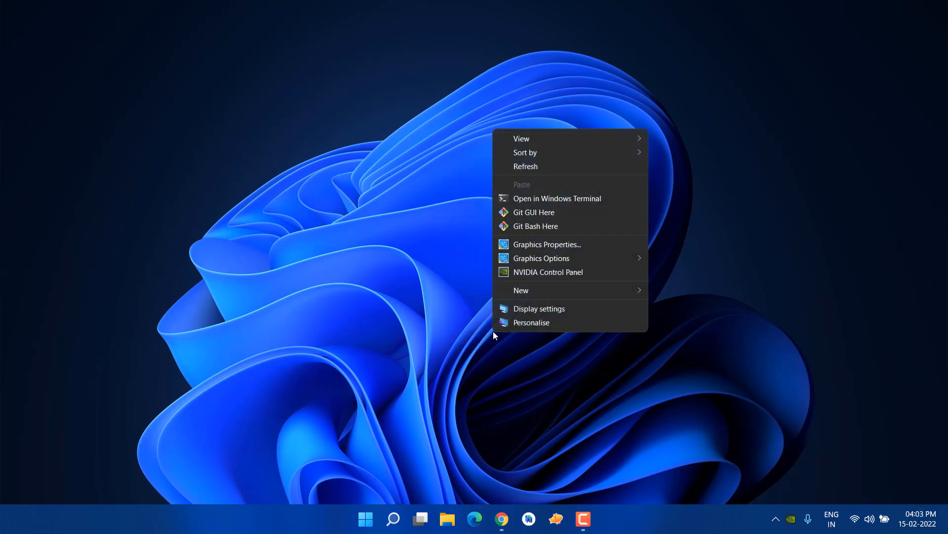
mouse_move(548, 272)
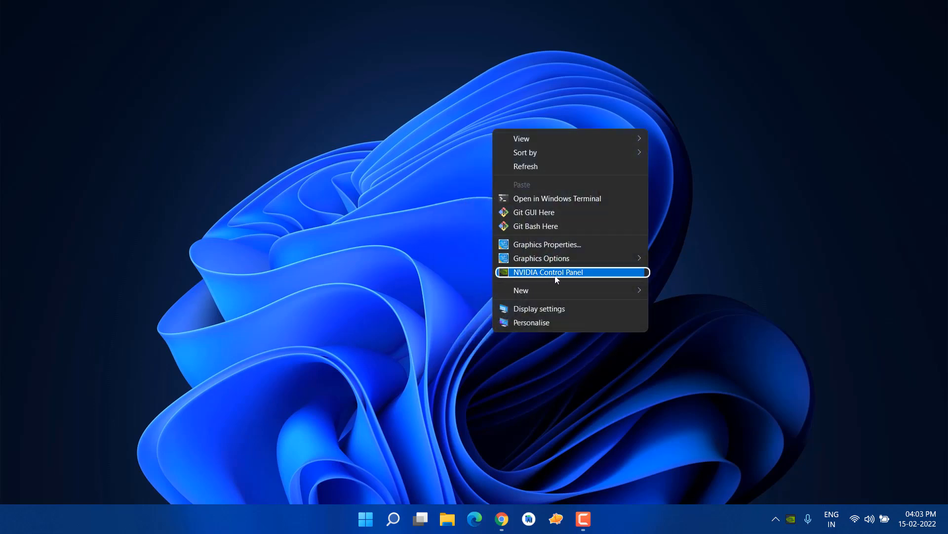
mouse_move(500, 283)
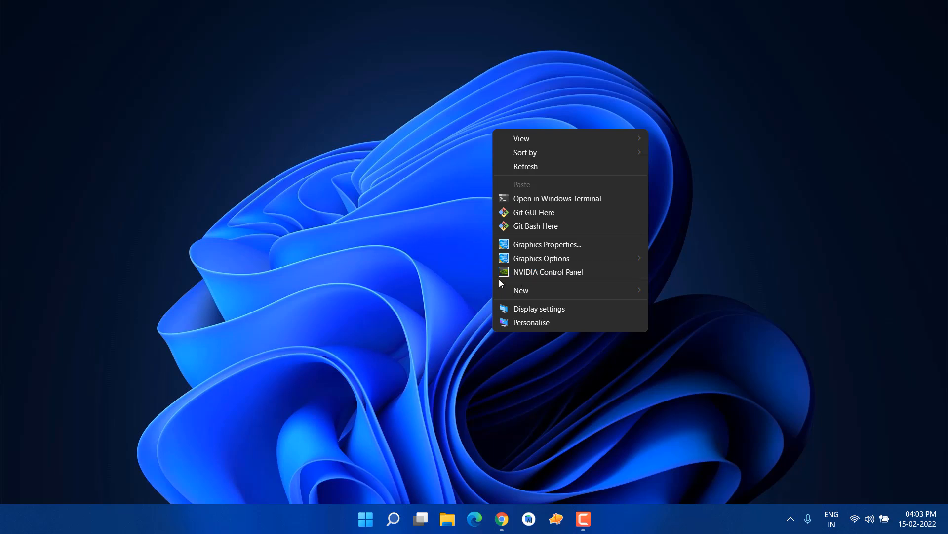
Dismiss the desktop right-click menu after seeing the NVIDIA Control Panel entry
left_click(365, 519)
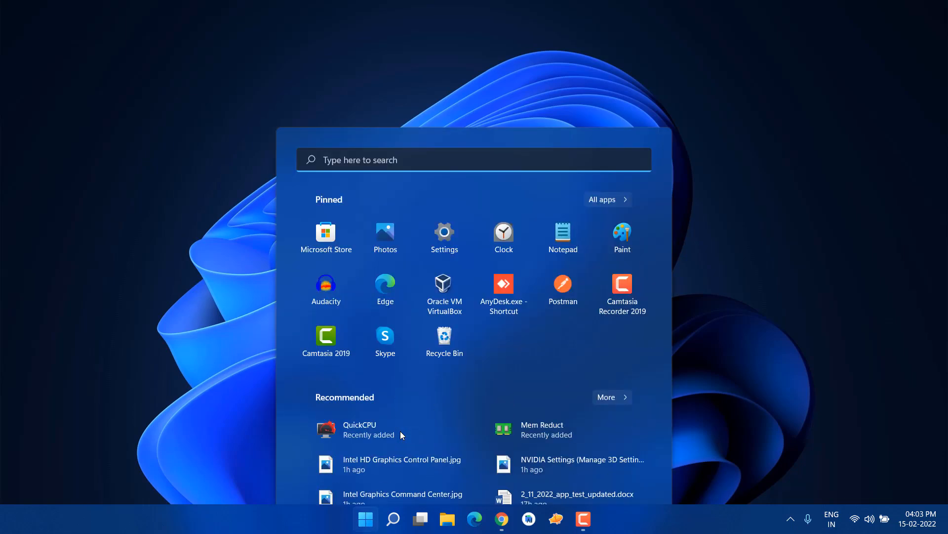
Launch the Services app from search and scroll to the NVIDIA services
type("s")
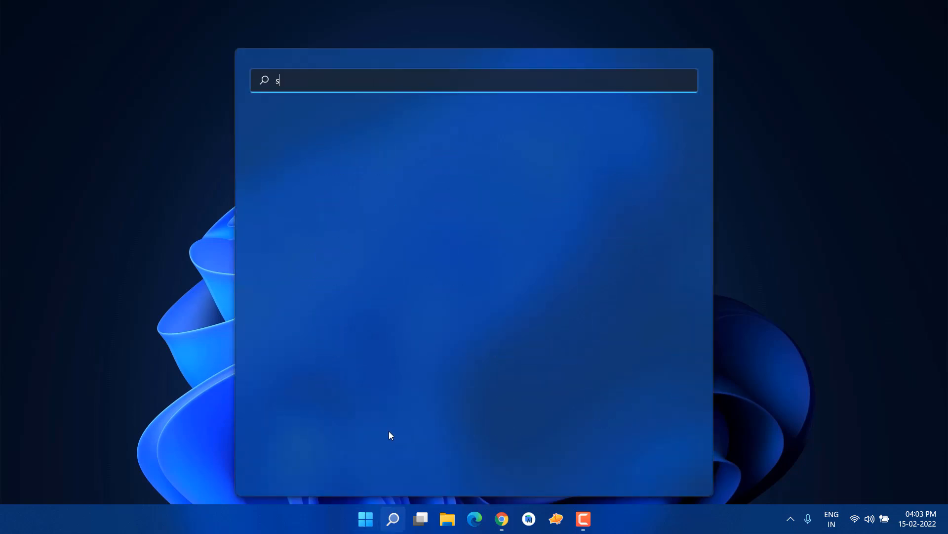
type("ervices")
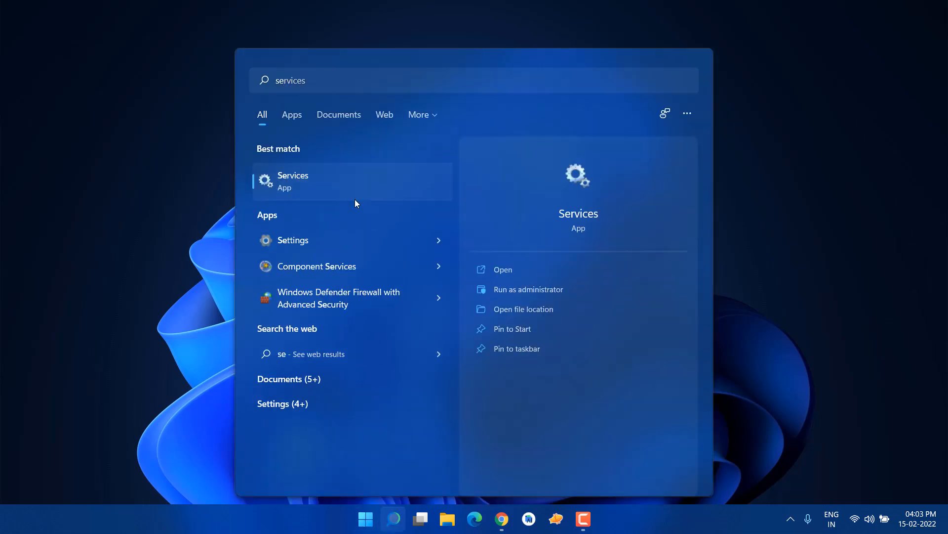
left_click(292, 181)
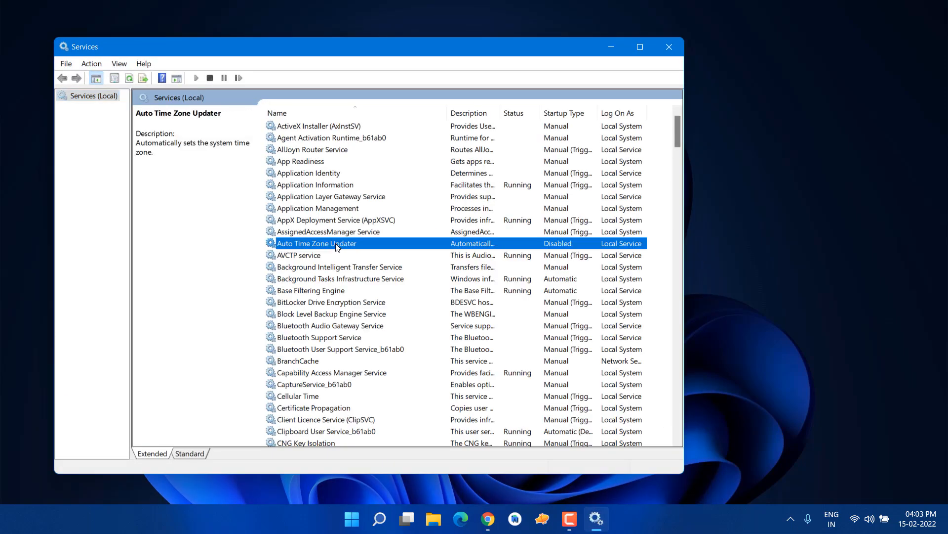
scroll("down", 3)
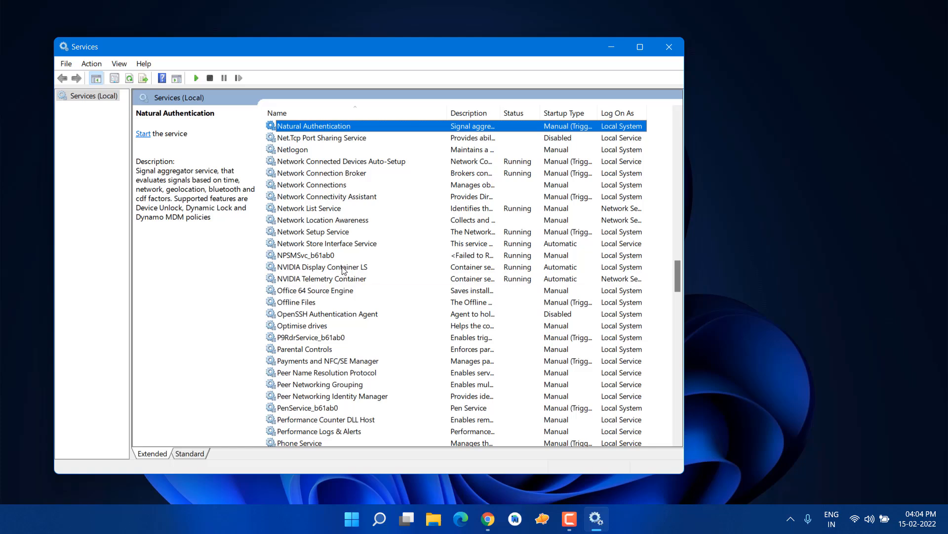
Check NVIDIA Display Container LS and Telemetry Container properties are Running, Automatic
left_click(320, 267)
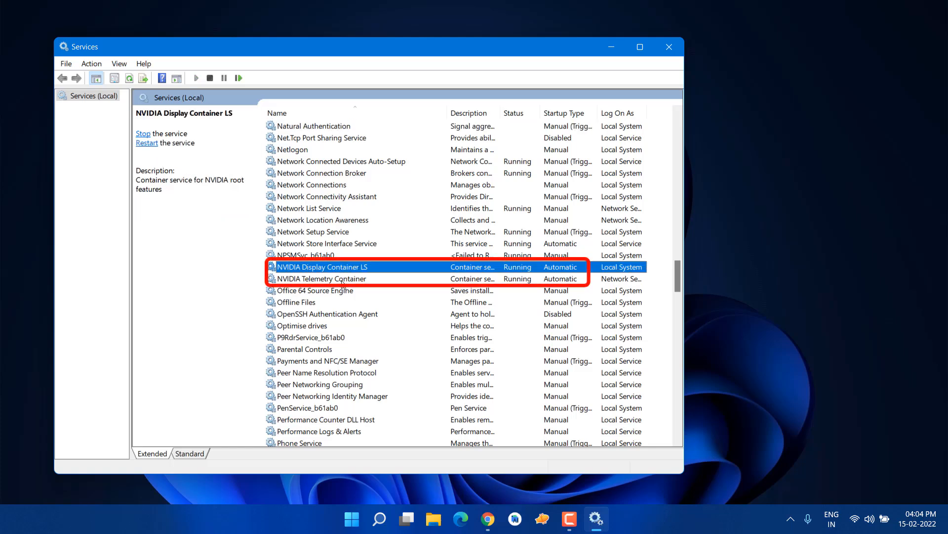
right_click(322, 279)
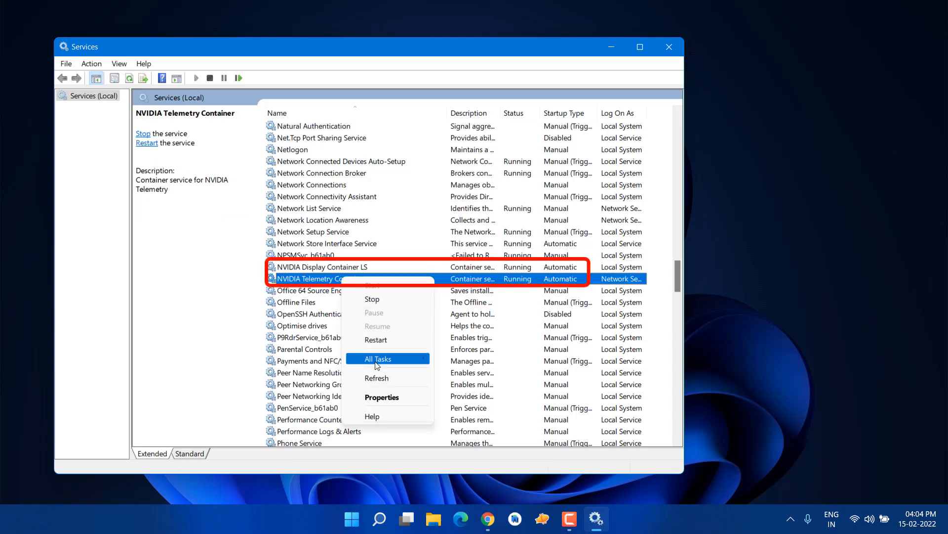
left_click(381, 397)
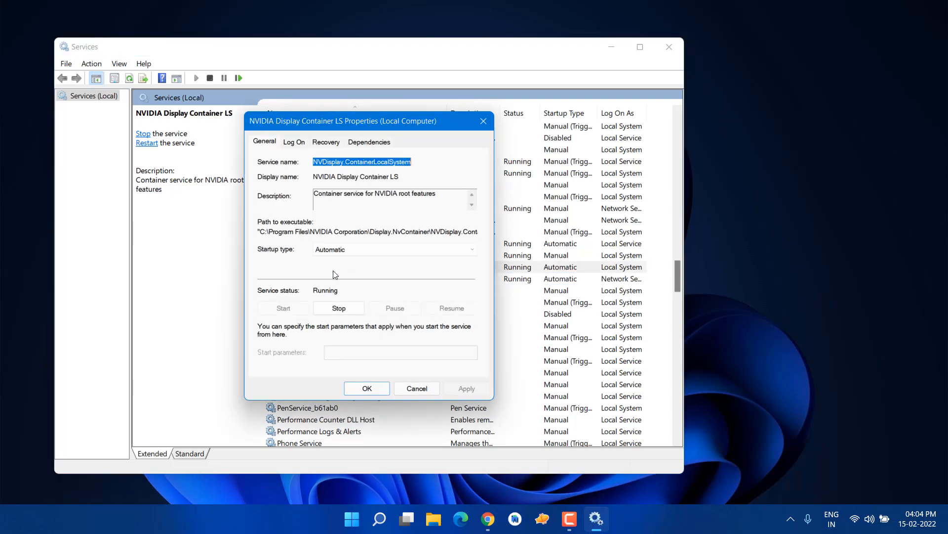
left_click(472, 249)
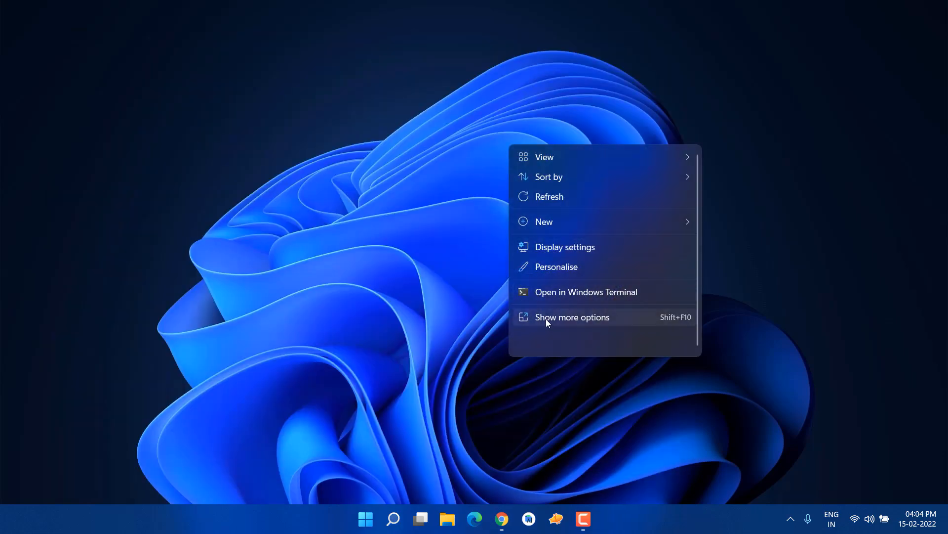
Launch NVIDIA Control Panel from the classic desktop right-click menu
left_click(572, 316)
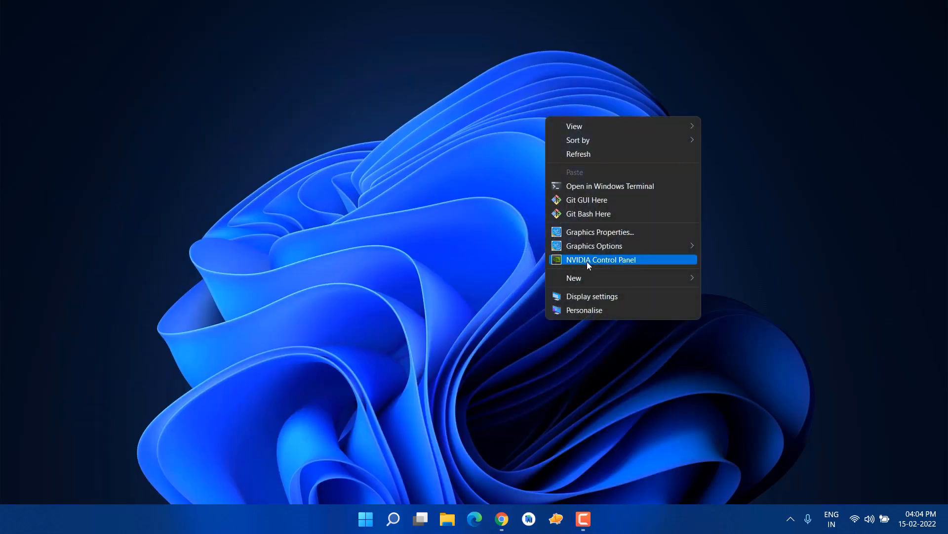
left_click(600, 259)
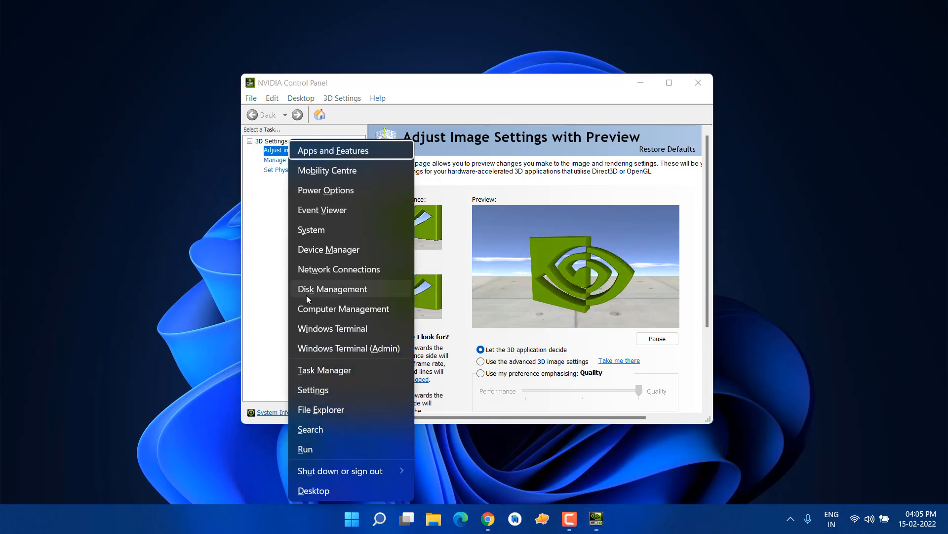
Expand Display adapters in Device Manager showing Intel HD Graphics 5500 and GeForce 920M
left_click(328, 249)
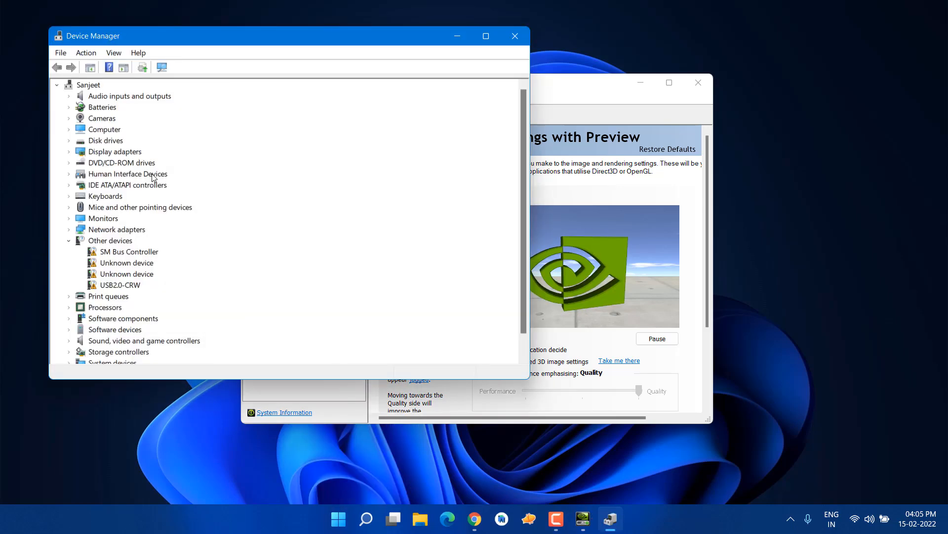
left_click(68, 152)
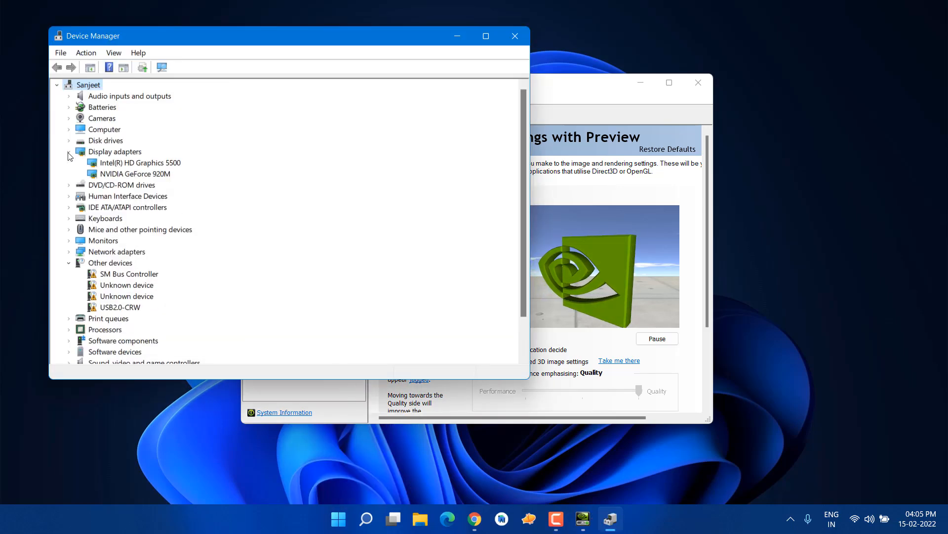
left_click(141, 162)
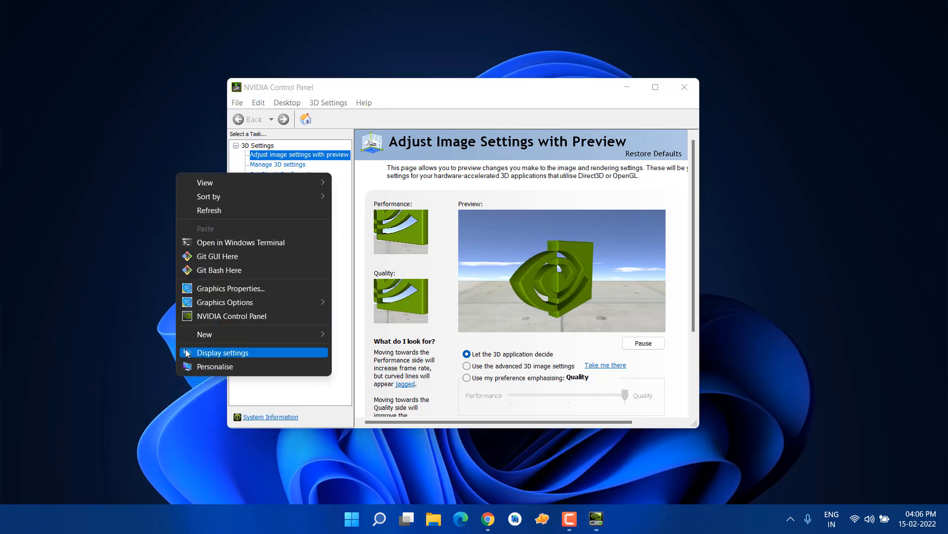
Dismiss the desktop menu and close NVIDIA Control Panel, leaving the empty desktop
left_click(254, 253)
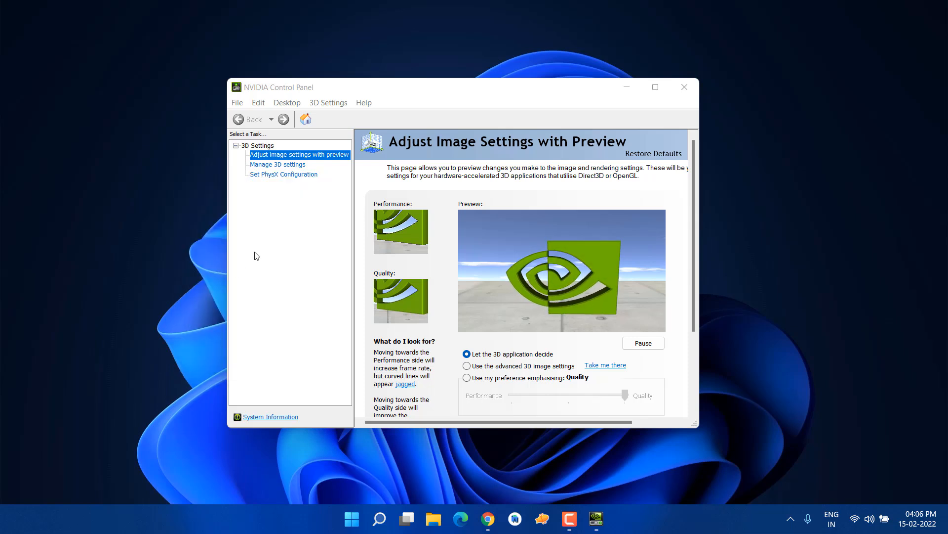
left_click(684, 87)
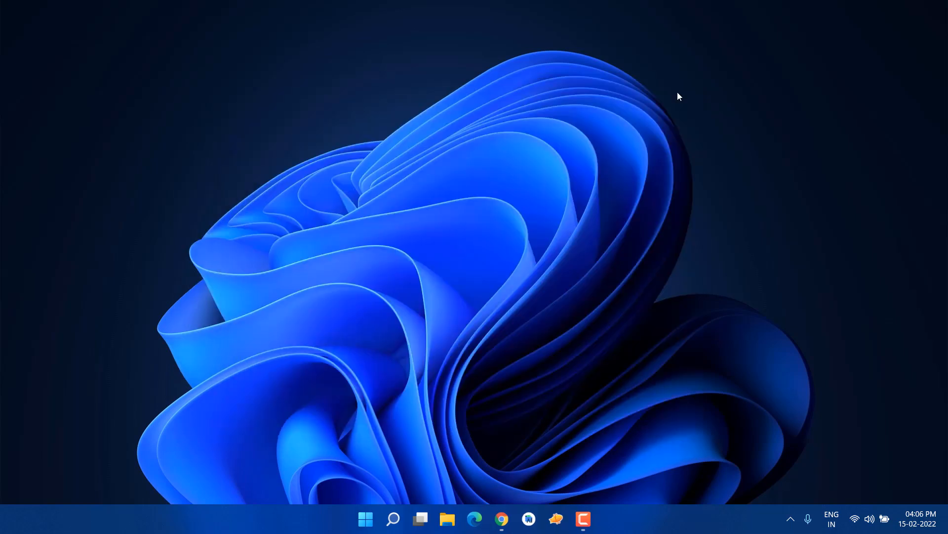